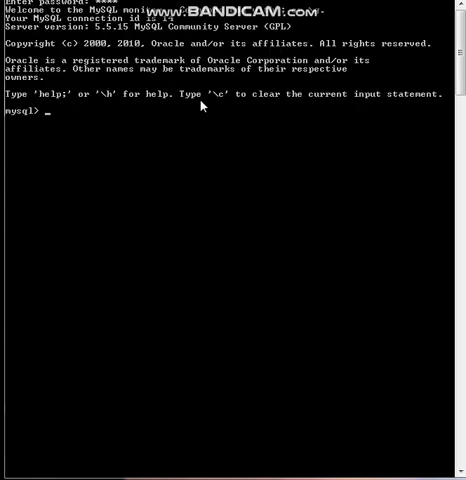
{"action": "mouse_move", "coordinate": [120, 110]}
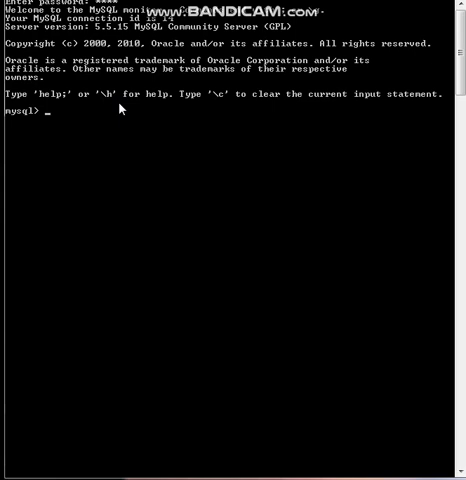
Step: Run SHOW DATABASES; to list the eight databases, including db, school and test
{"action": "type", "text": "SHOW"}
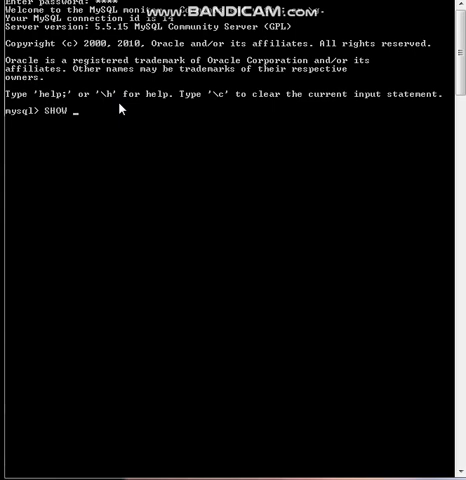
{"action": "type", "text": "DATAB"}
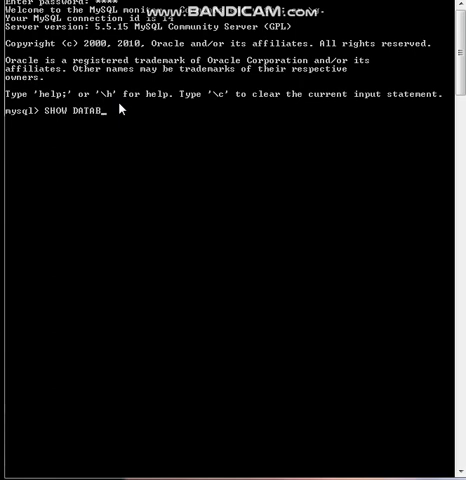
{"action": "type", "text": "ASES;"}
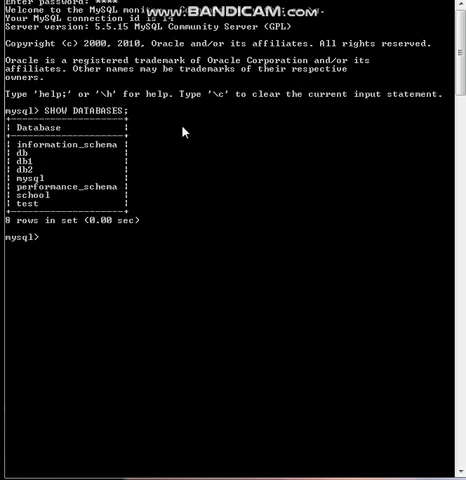
{"action": "mouse_move", "coordinate": [35, 200]}
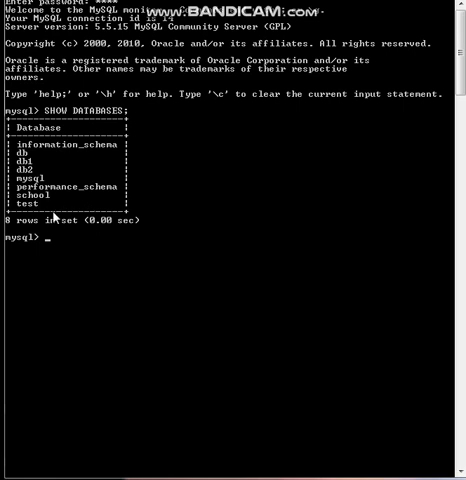
Step: Drop the SCHOOL database and relist databases, now seven without school
{"action": "type", "text": "DROP"}
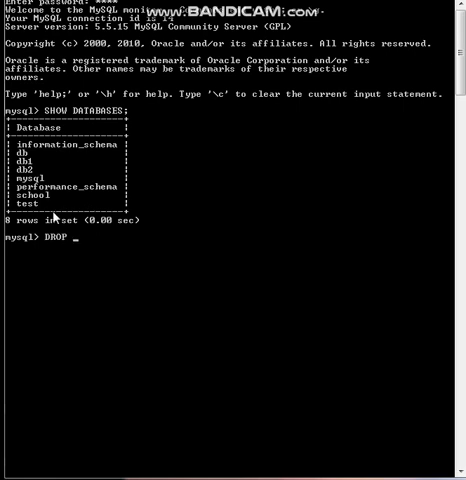
{"action": "type", "text": "DATABASE"}
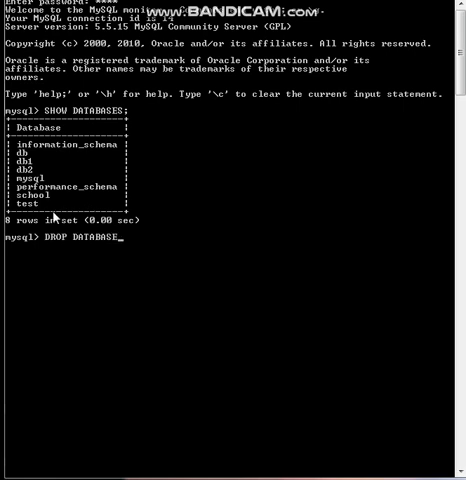
{"action": "type", "text": "SCHOOL;"}
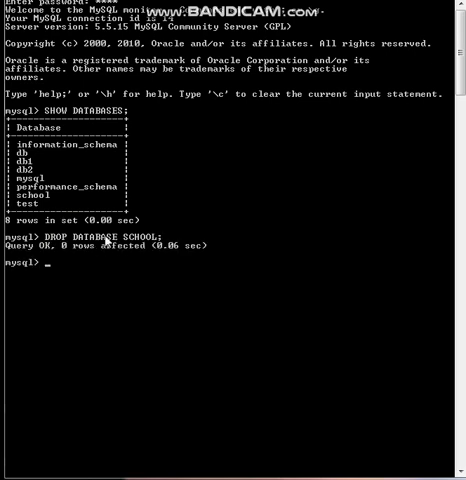
{"action": "type", "text": "SH"}
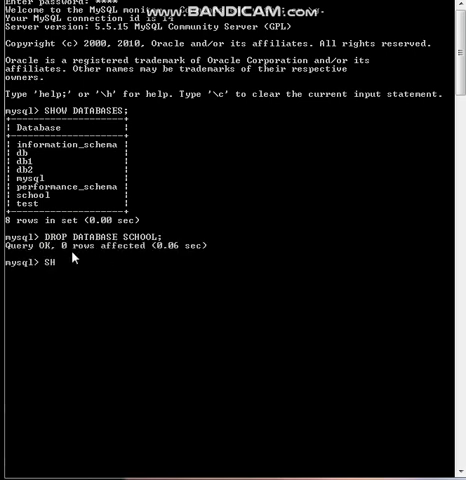
{"action": "type", "text": "OW DATABASES;"}
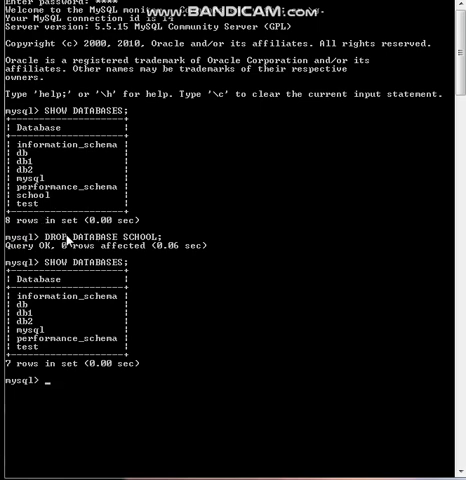
{"action": "mouse_move", "coordinate": [30, 312]}
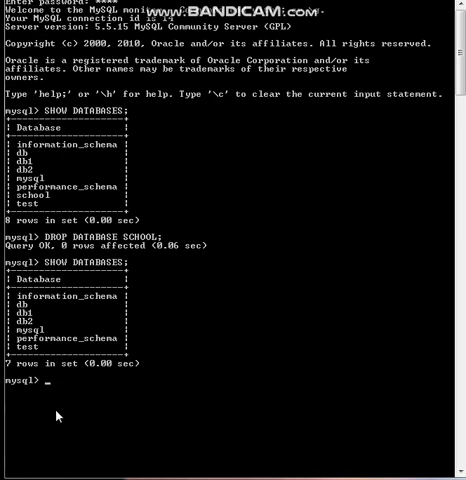
Step: Create a new SCHOOL database with CREATE DATABASE SCHOOL;
{"action": "type", "text": "CREATE DA"}
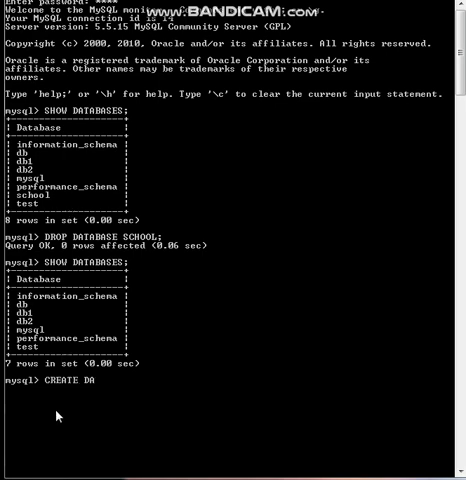
{"action": "type", "text": "TABASE"}
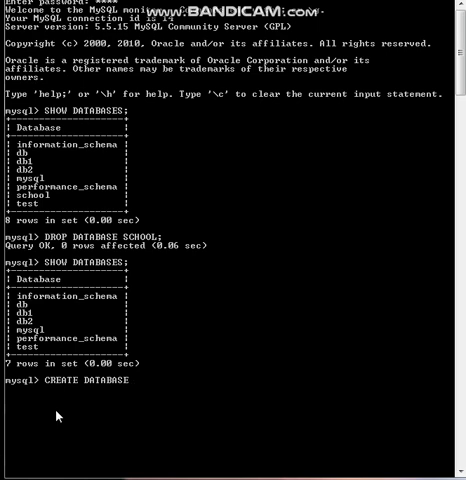
{"action": "type", "text": "SCHOOL"}
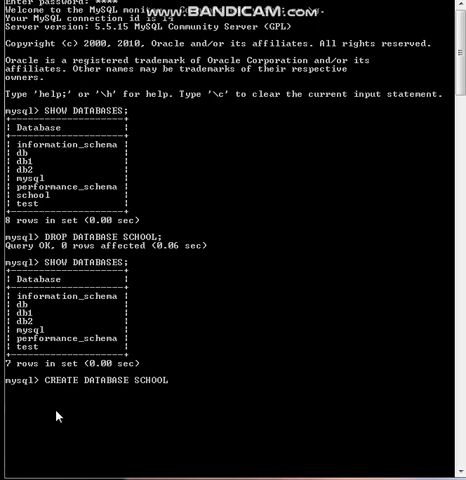
{"action": "type", "text": ";"}
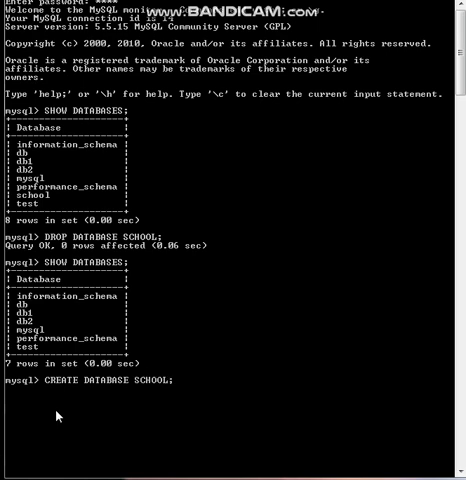
{"action": "key", "text": "Return"}
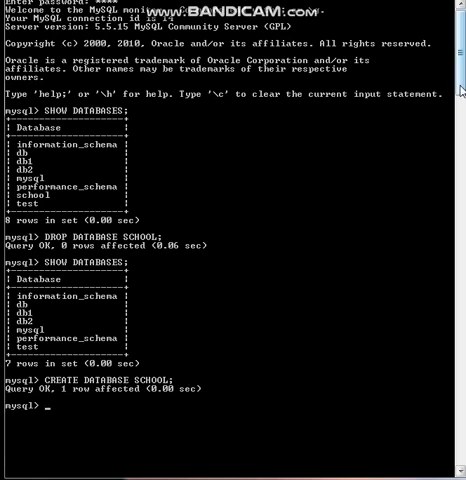
{"action": "scroll", "scroll_direction": "down", "scroll_amount": 3}
{"action": "type", "text": "USE"}
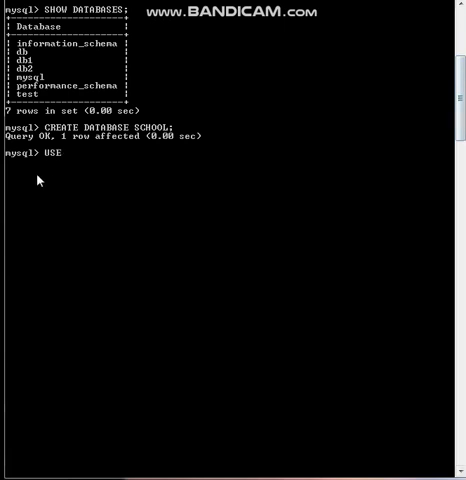
Step: Make SCHOOL the active database
{"action": "type", "text": "DATA"}
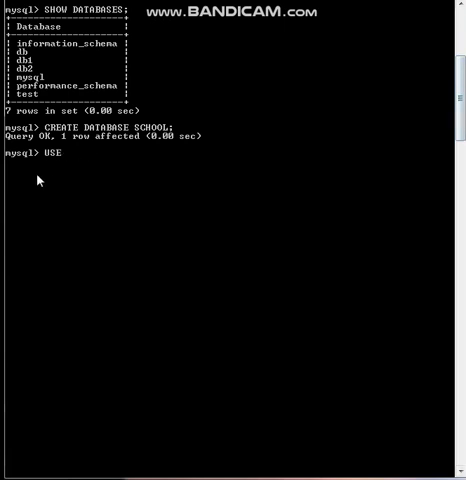
{"action": "type", "text": "SCHOOL"}
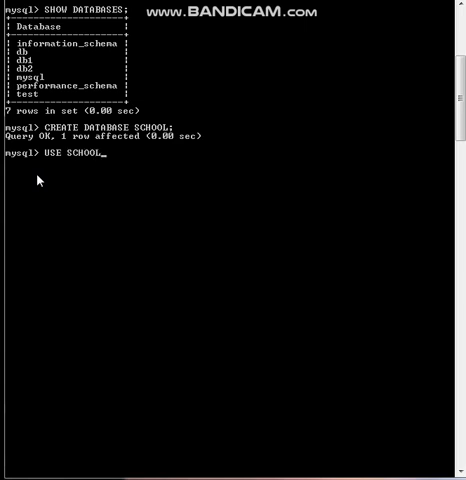
{"action": "type", "text": ";"}
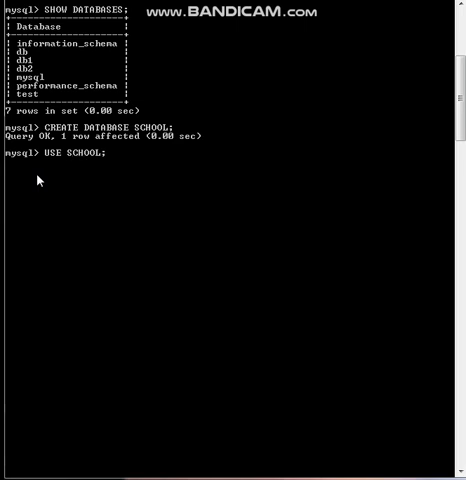
{"action": "type", "text": "DAT"}
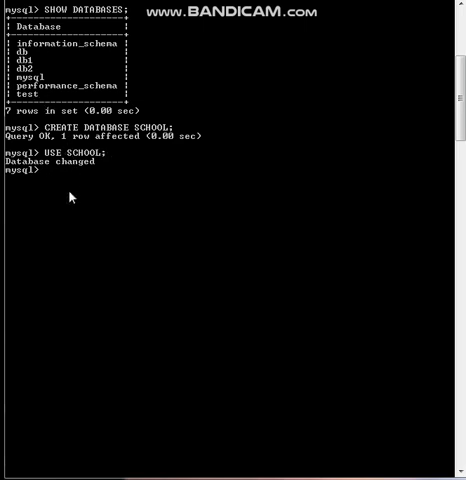
Step: Start CREATE TABLE STUDENT with STUID INTEGER NOT NULL PRIMARY KEY
{"action": "type", "text": "CREA"}
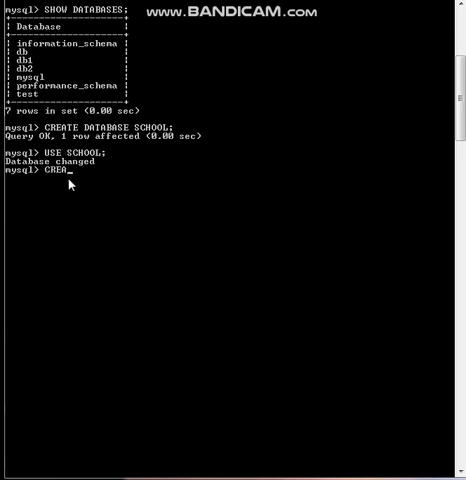
{"action": "type", "text": "TE"}
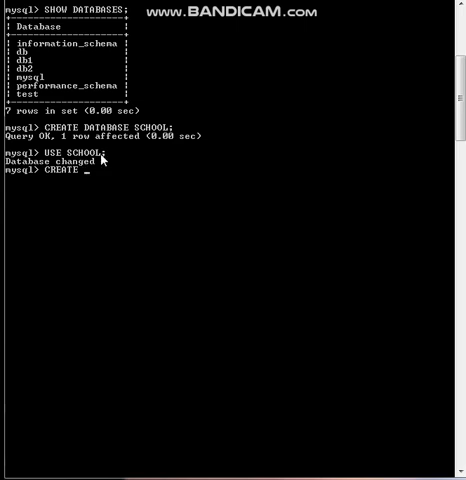
{"action": "type", "text": "TABLE STUDEN"}
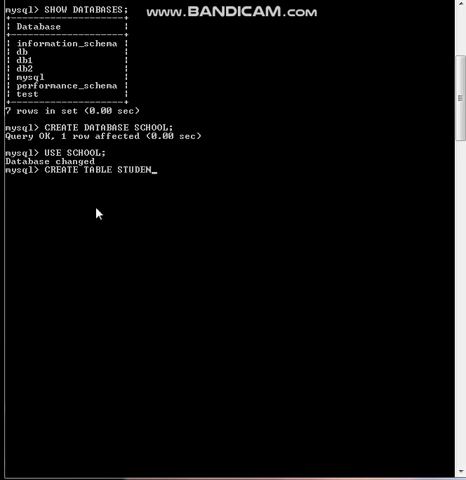
{"action": "type", "text": "T"}
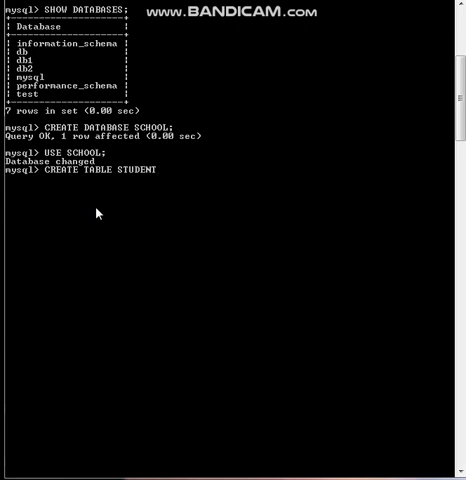
{"action": "type", "text": "("}
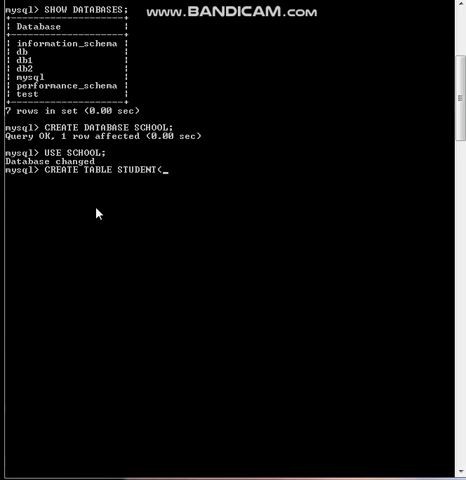
{"action": "type", "text": "STUID"}
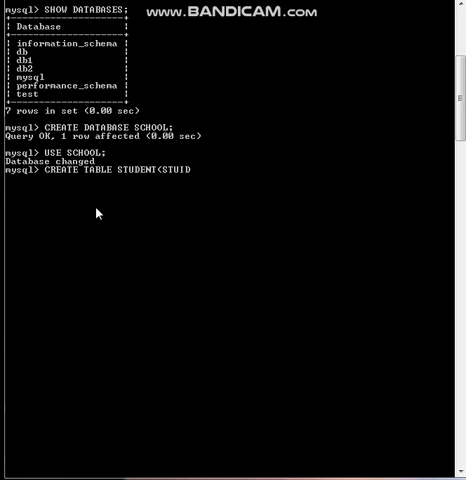
{"action": "type", "text": "INTE"}
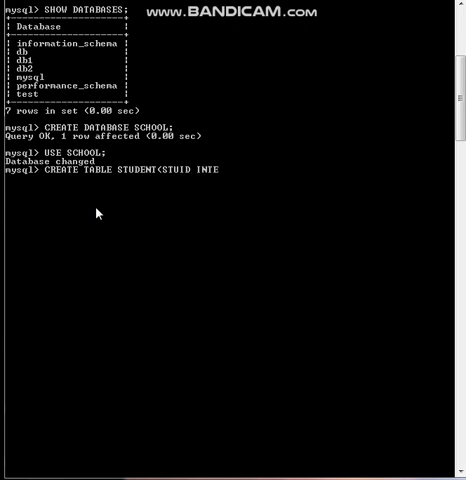
{"action": "type", "text": "GER"}
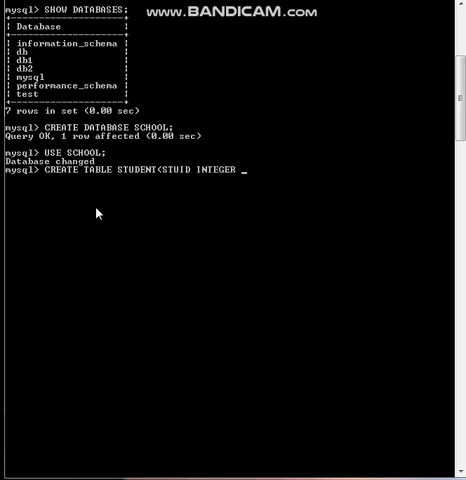
{"action": "type", "text": "NOT"}
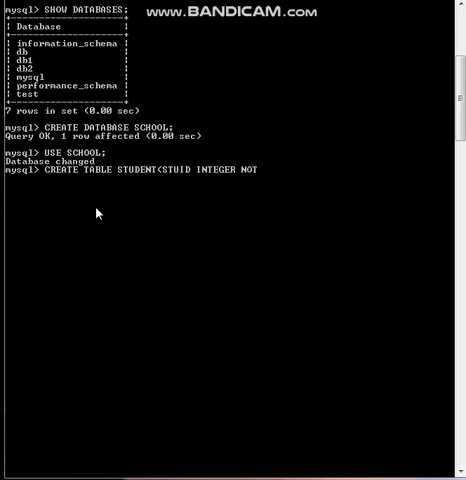
{"action": "type", "text": "NULL P"}
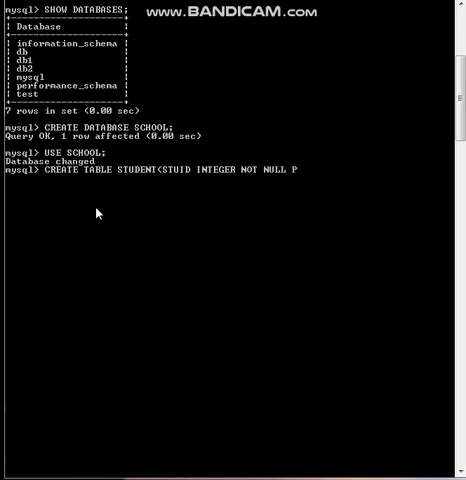
{"action": "type", "text": "PRIMARY K"}
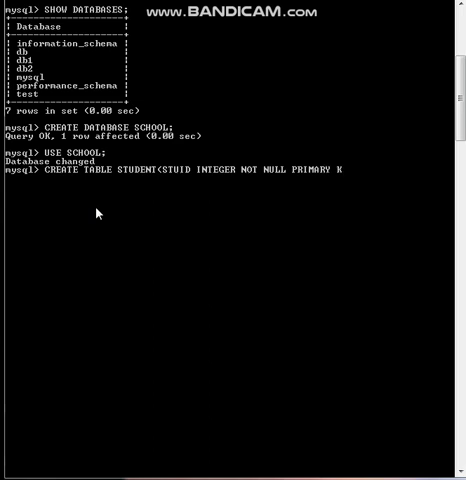
{"action": "type", "text": "EY"}
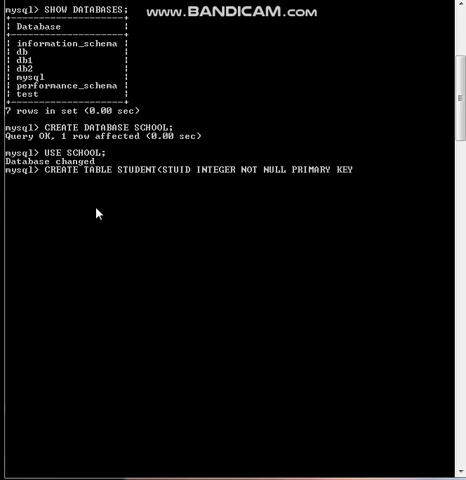
{"action": "type", "text": ","}
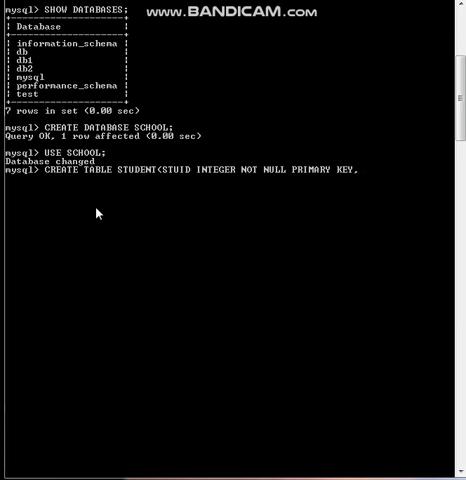
Step: Add the STUNAME CHAR(20) UNIQUE NOT NULL column
{"action": "type", "text": "STUNAME"}
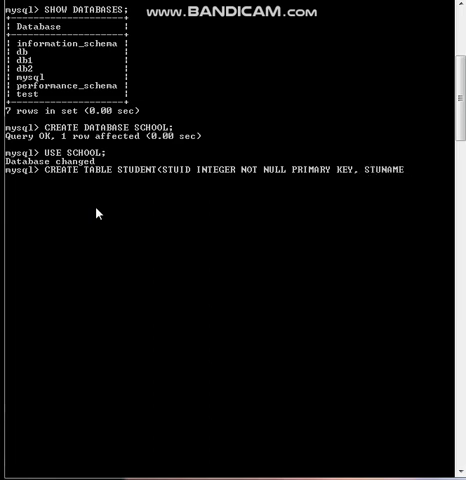
{"action": "type", "text": "CHAR"}
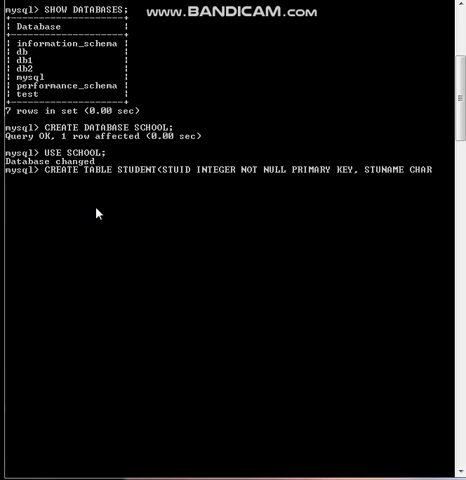
{"action": "type", "text": "(20) N"}
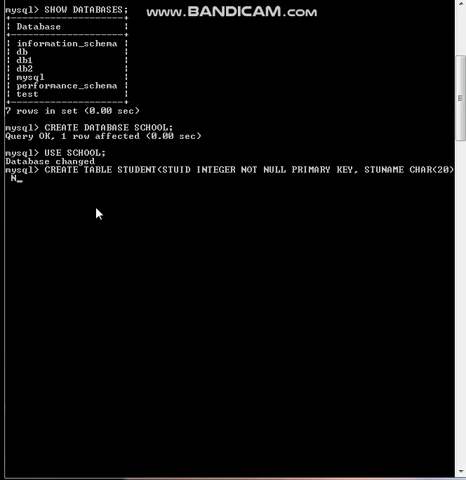
{"action": "type", "text": "UNIQUE N"}
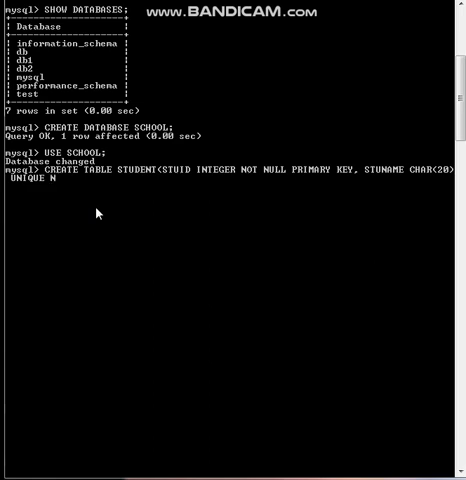
{"action": "type", "text": "OT NULL,"}
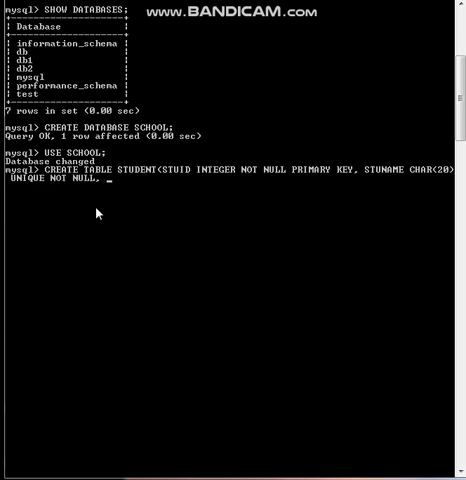
Step: Add the STUCLASS INTEGER and GRADE CHAR(2) columns
{"action": "type", "text": "STU"}
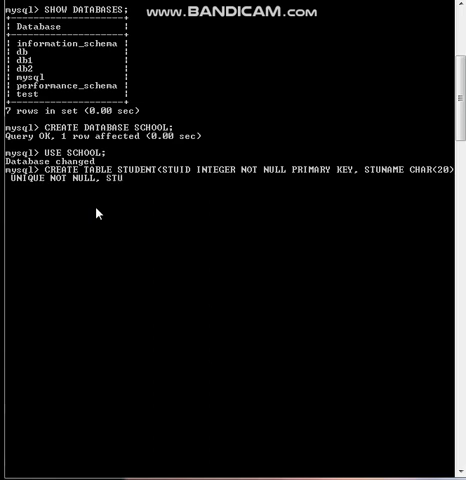
{"action": "type", "text": "CLASS"}
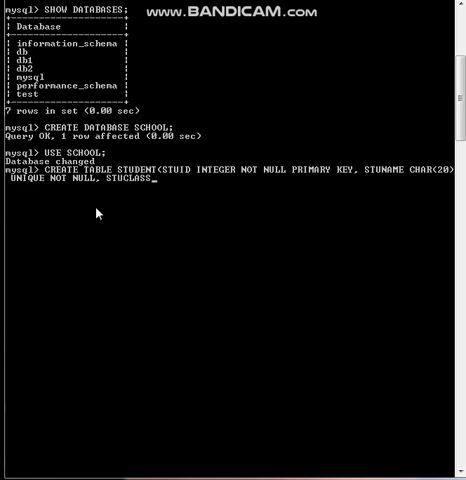
{"action": "type", "text": "INTEGER"}
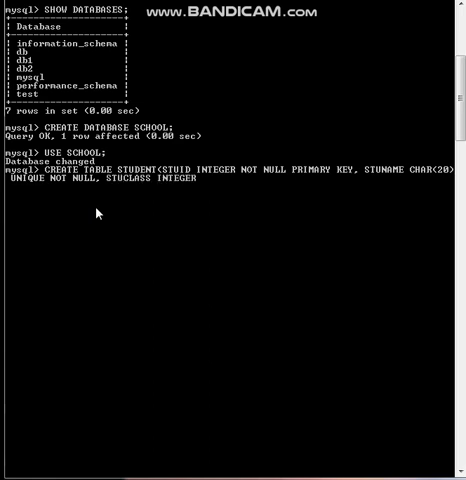
{"action": "type", "text": ","}
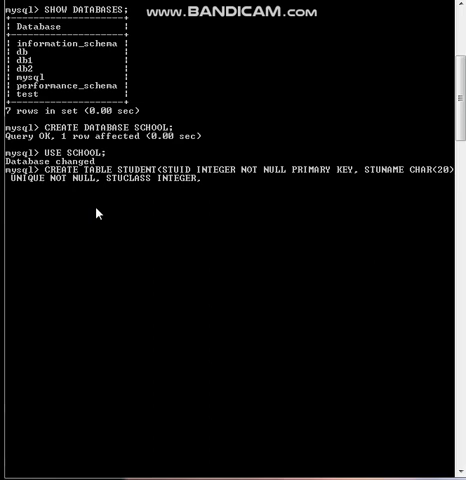
{"action": "type", "text": "GRADE"}
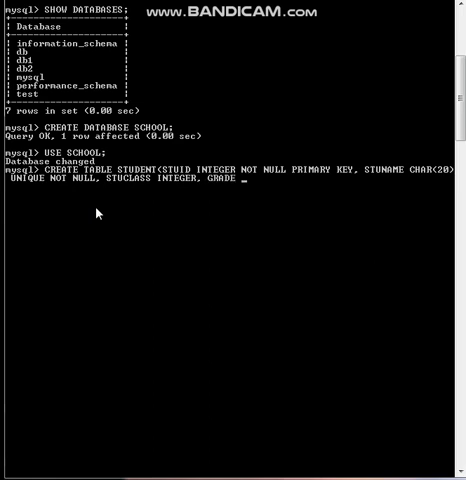
{"action": "type", "text": "CHAR"}
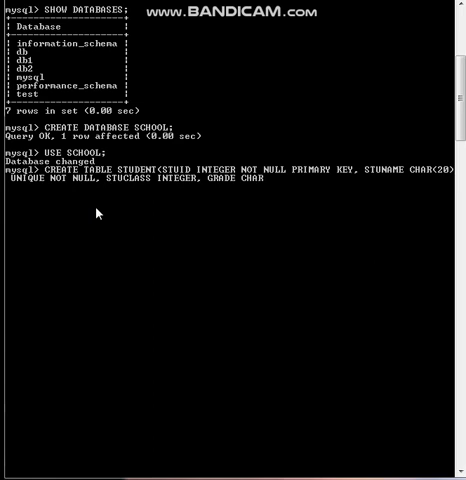
{"action": "type", "text": "(0)"}
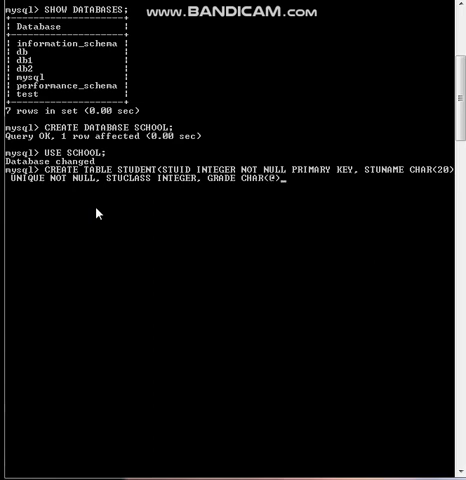
{"action": "type", "text": "2"}
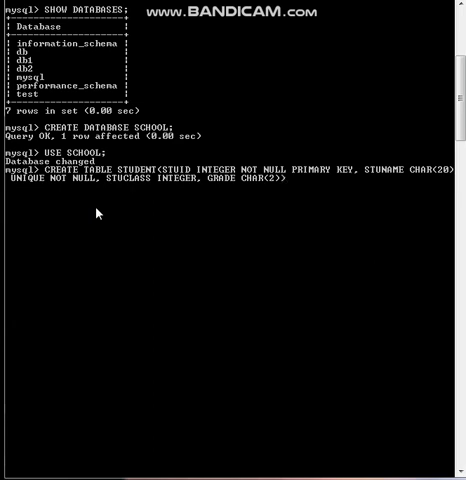
Step: Run the CREATE TABLE statement, then describe STUDENT with DESC STUDENT
{"action": "type", "text": ";"}
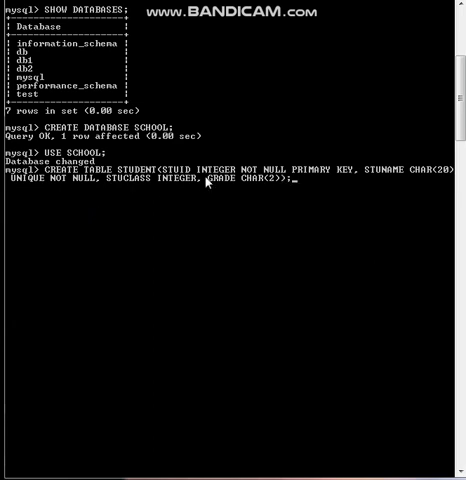
{"action": "key", "text": "enter"}
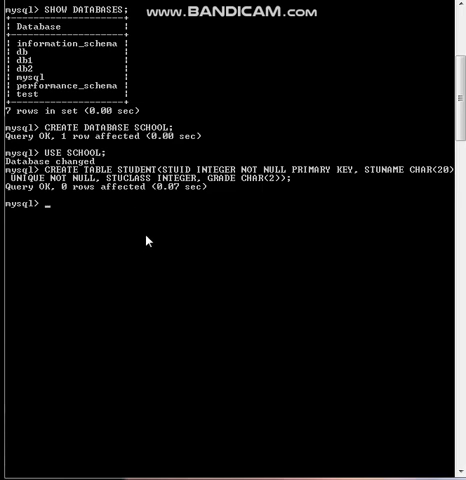
{"action": "type", "text": "DESC"}
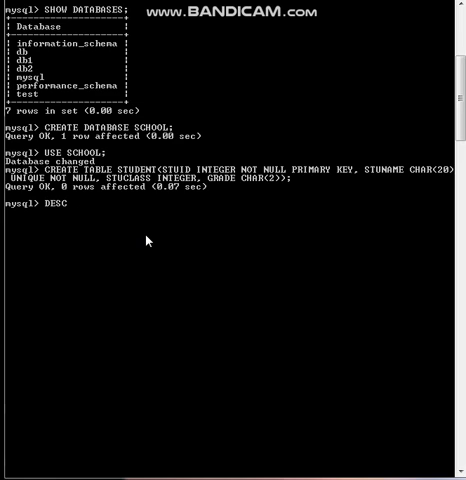
{"action": "type", "text": "STUDENT;"}
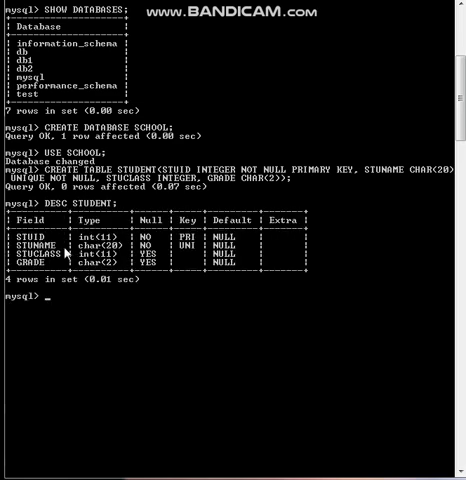
{"action": "mouse_move", "coordinate": [65, 233]}
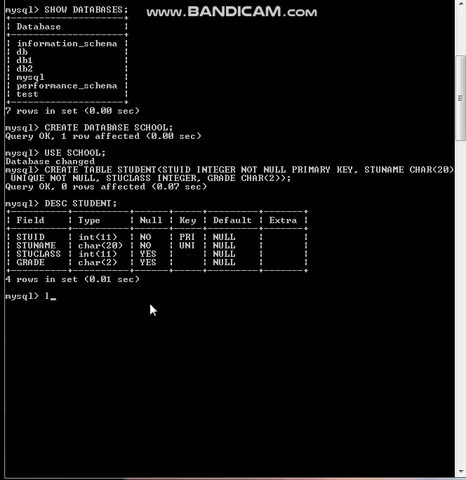
Step: Begin INSERT INTO STUDENT VALUES with student ID 01
{"action": "type", "text": "INSERT"}
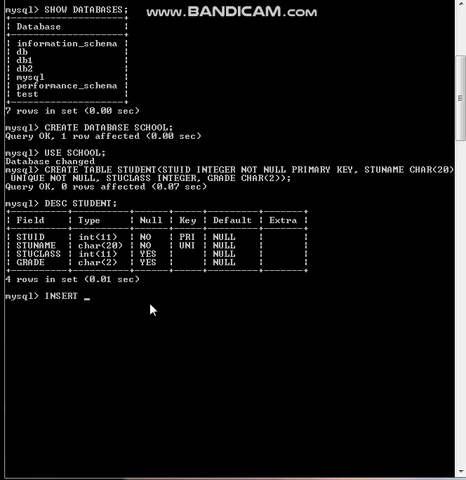
{"action": "type", "text": "INTO STUDE"}
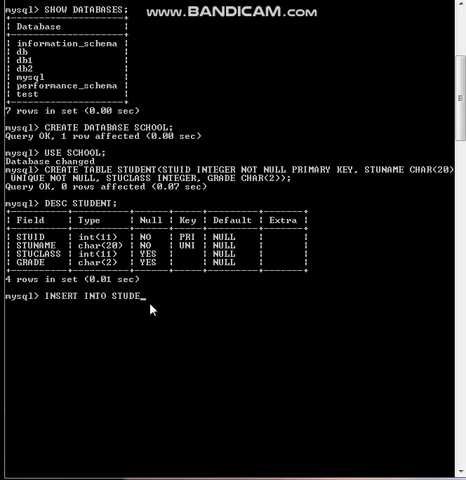
{"action": "type", "text": "NT VALU"}
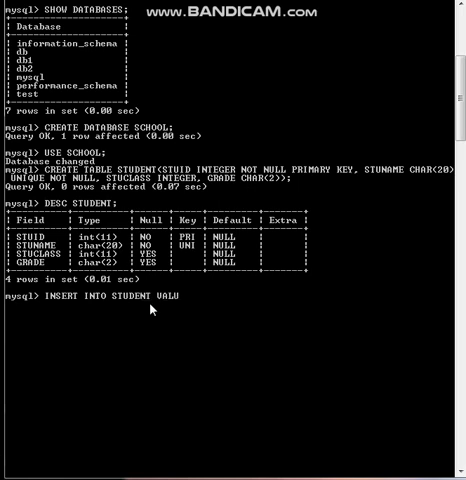
{"action": "type", "text": "ES("}
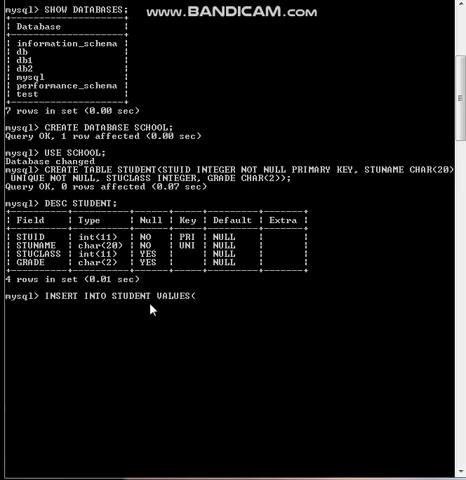
{"action": "type", "text": "01"}
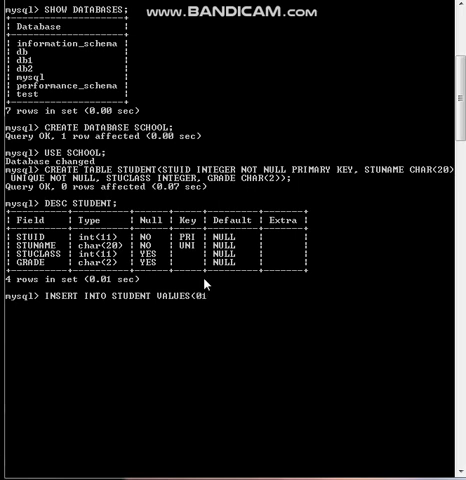
{"action": "type", "text": ","}
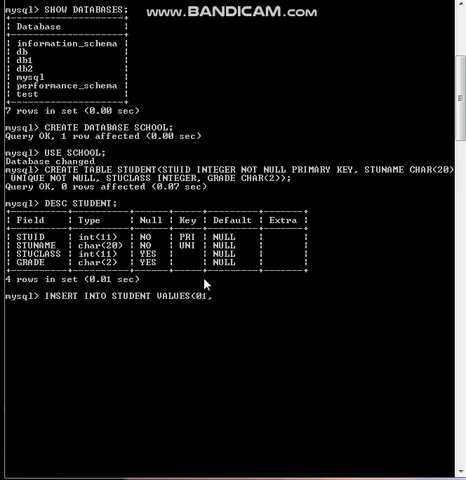
Step: Add name 'ABHISHEK', class 12 and grade 'A2' to complete the first row
{"action": "type", "text": "\""}
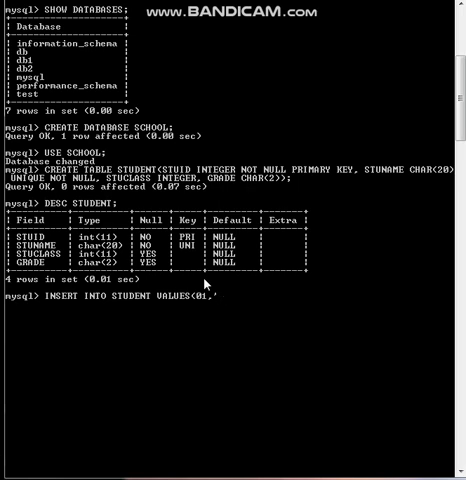
{"action": "type", "text": "ABHISHEK"}
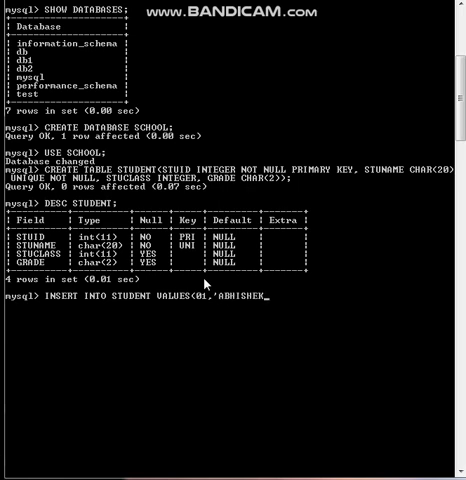
{"action": "type", "text": ",7"}
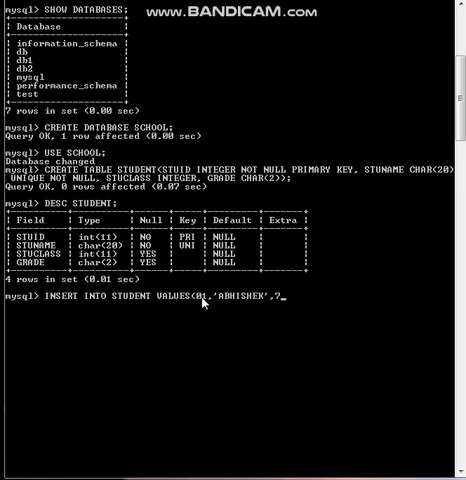
{"action": "type", "text": "12"}
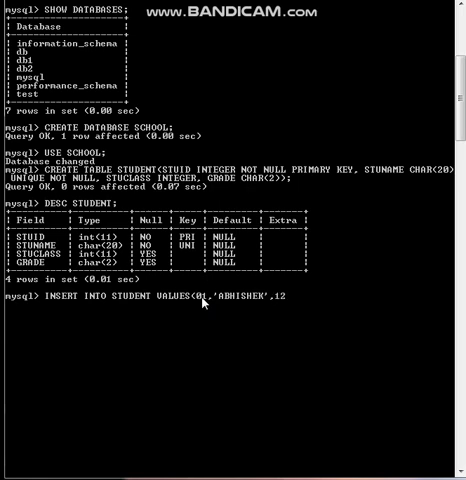
{"action": "type", "text": ",'"}
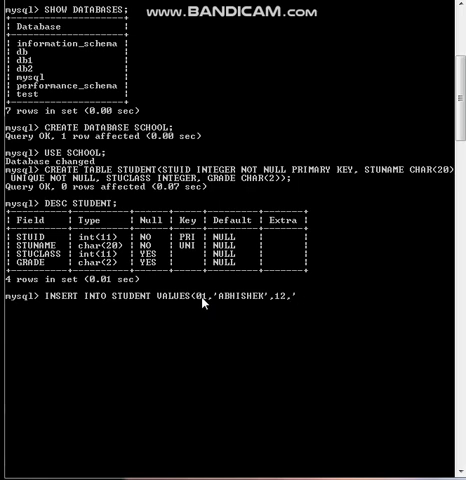
{"action": "type", "text": "AQ"}
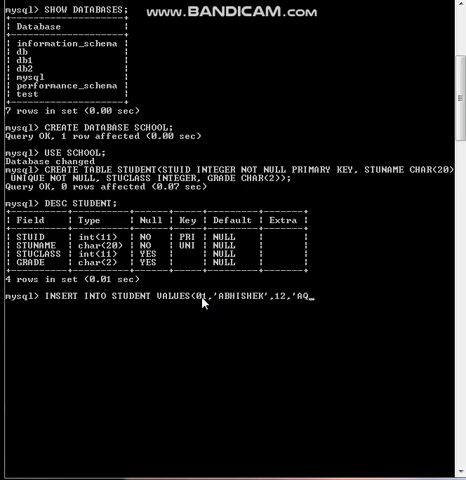
{"action": "type", "text": "2"}
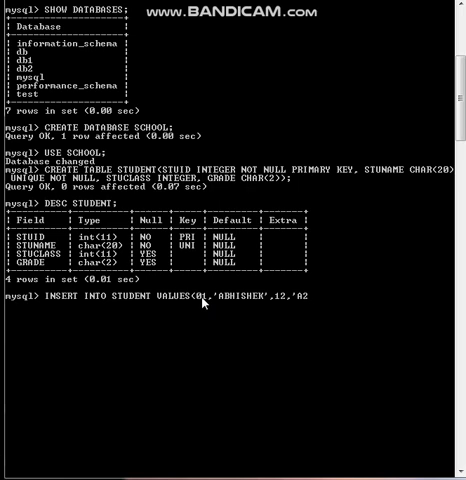
{"action": "type", "text": "')"}
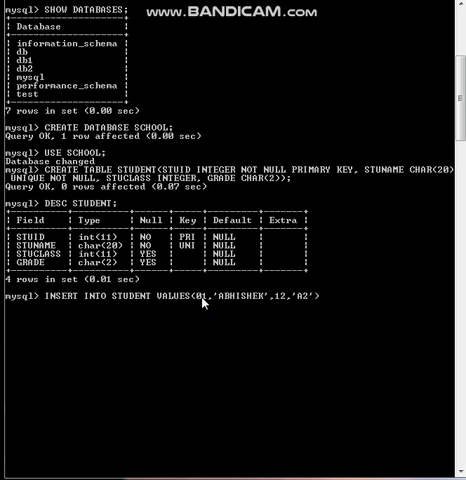
{"action": "type", "text": ";"}
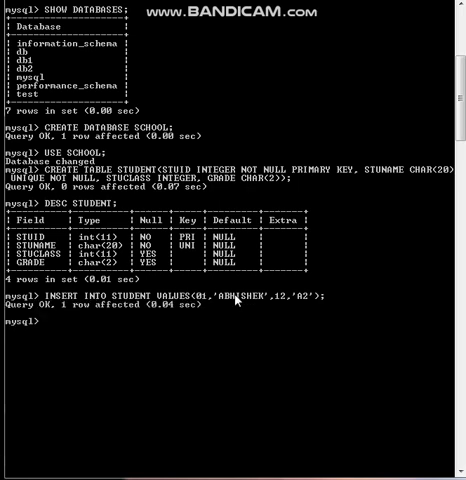
{"action": "type", "text": "INSERT INTO STUDENT VALUES(01,'ABHISHEK',12,'A2');"}
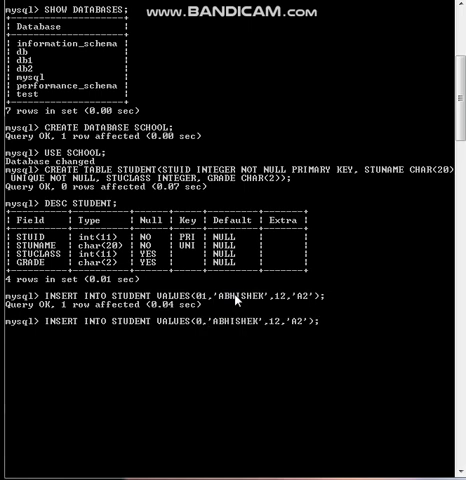
{"action": "type", "text": "2"}
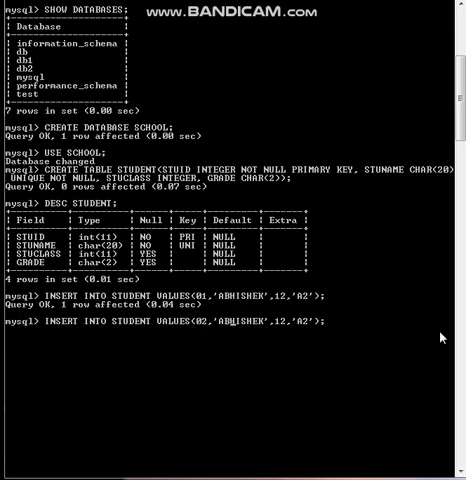
{"action": "mouse_move", "coordinate": [297, 327]}
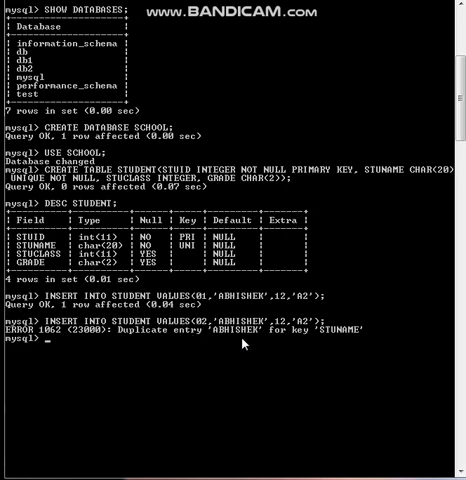
{"action": "mouse_move", "coordinate": [247, 341]}
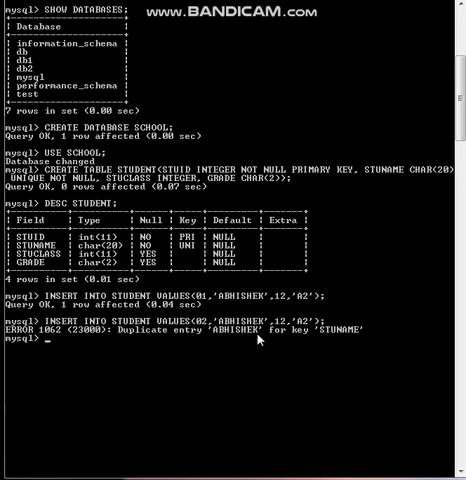
{"action": "mouse_move", "coordinate": [184, 353]}
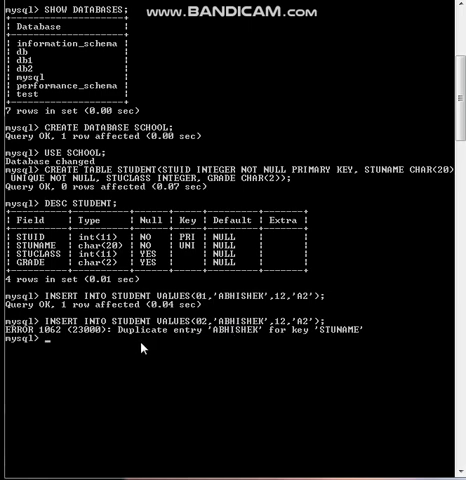
{"action": "type", "text": "INSERT INTO STUDENT VALUES(02,'ABHISHEK',12,'A2');"}
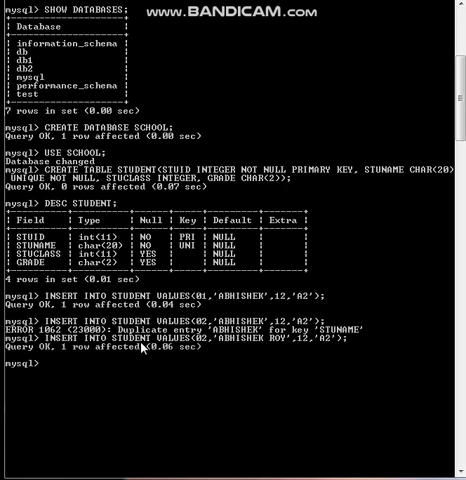
{"action": "type", "text": "SELECT *"}
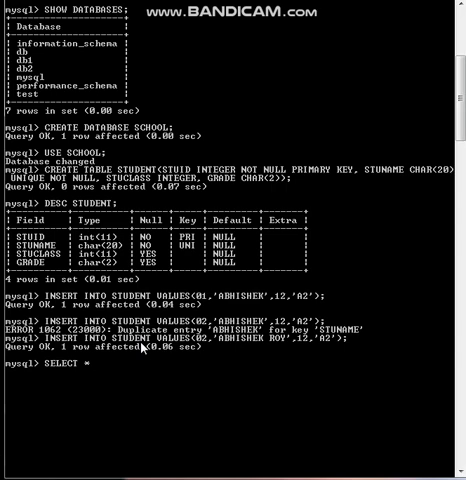
{"action": "type", "text": "FROM STUDENT;"}
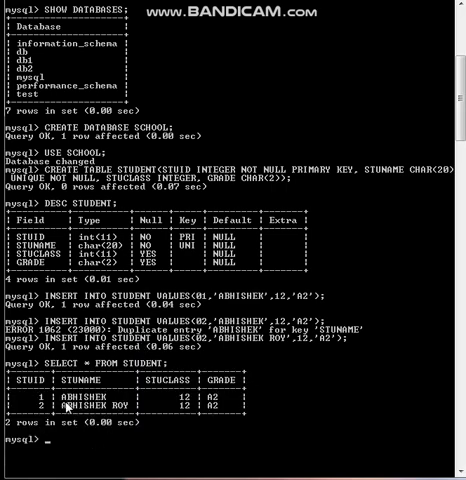
{"action": "mouse_move", "coordinate": [88, 413]}
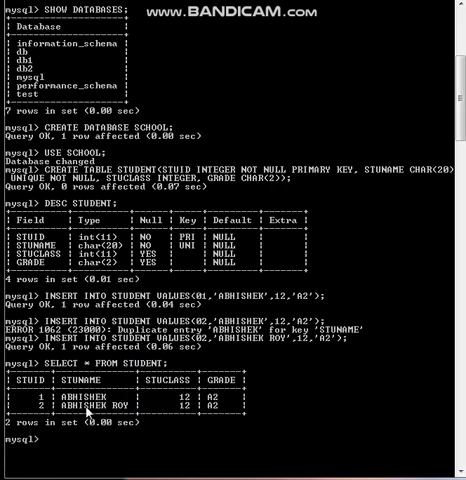
{"action": "mouse_move", "coordinate": [195, 395]}
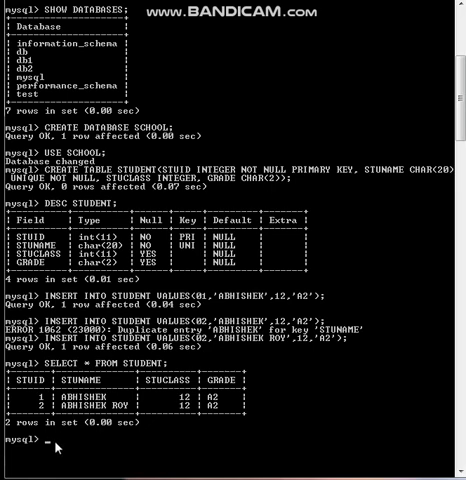
Step: Empty the STUDENT table with TRUNCATE STUDENT;
{"action": "type", "text": "TRUNCATE"}
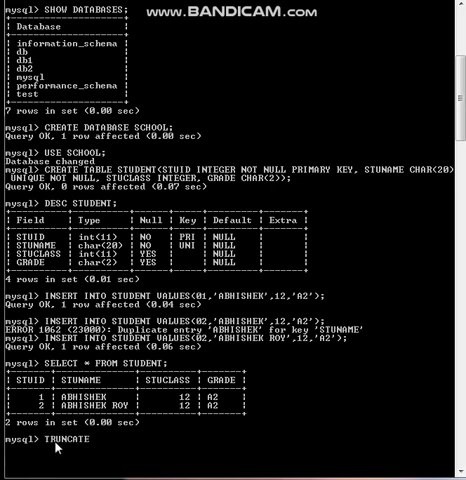
{"action": "type", "text": "STUDENT"}
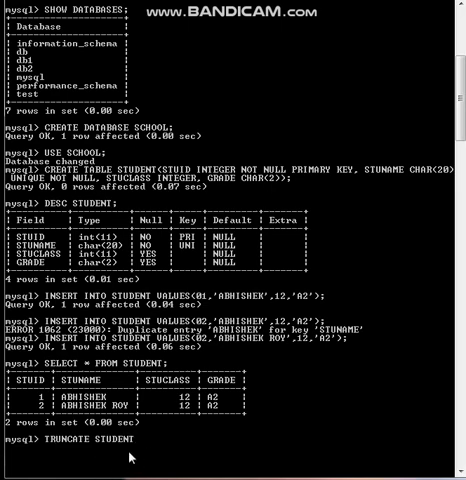
{"action": "type", "text": ";"}
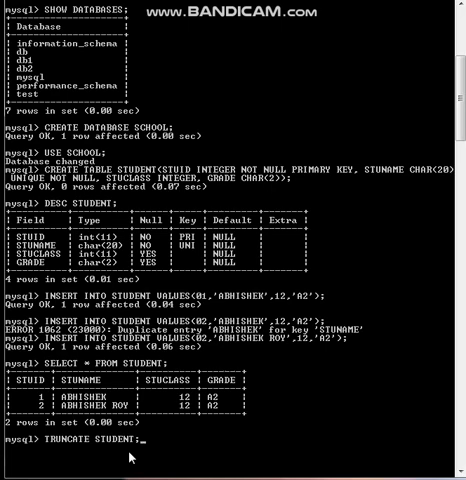
{"action": "key", "text": "Return"}
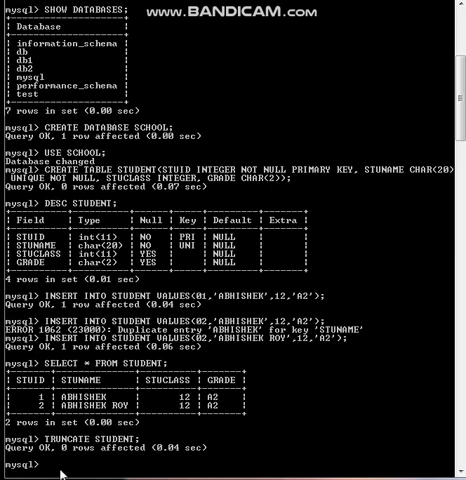
Step: Confirm SELECT returns an empty set and DESC still shows four columns
{"action": "type", "text": "SEL"}
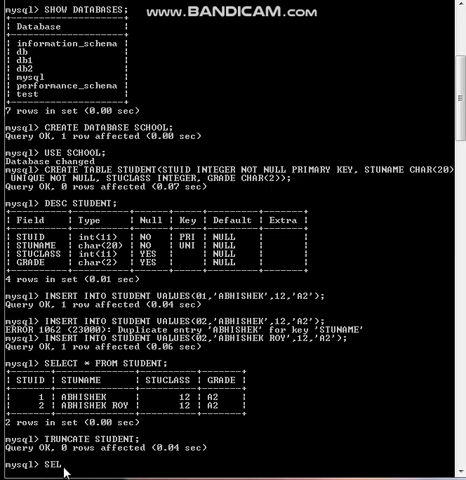
{"action": "type", "text": "ECT * FROM STUDENT;"}
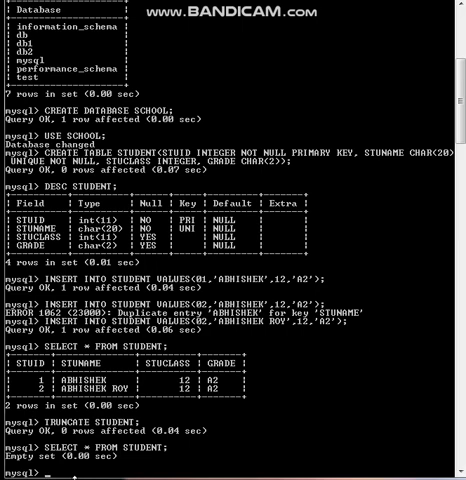
{"action": "type", "text": "DESC STUDENT;"}
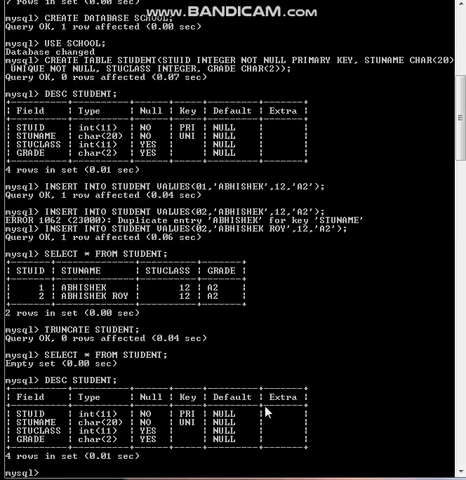
Step: Drop the STUDENT table after a failed DROP STUDENT, then verify with DESC STUDENT
{"action": "type", "text": "DROP S"}
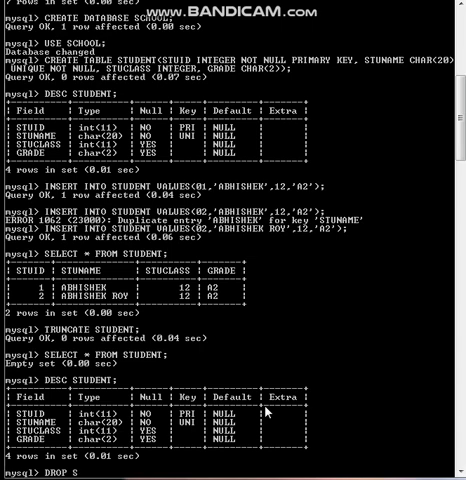
{"action": "type", "text": "TUDENT"}
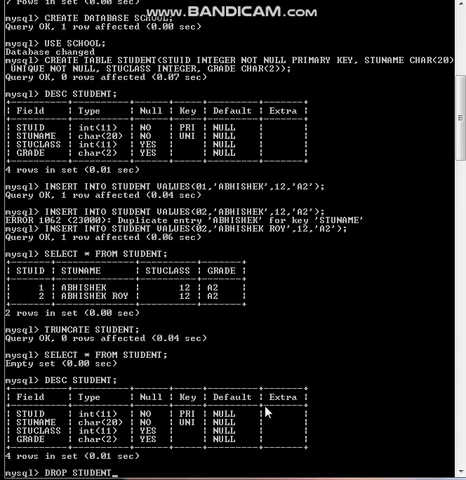
{"action": "key", "text": "Return"}
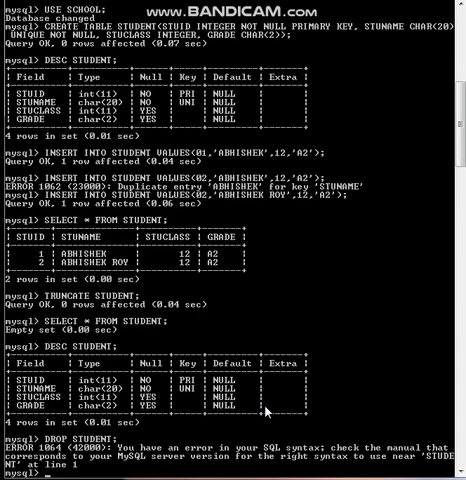
{"action": "type", "text": "DROP STUDENT;"}
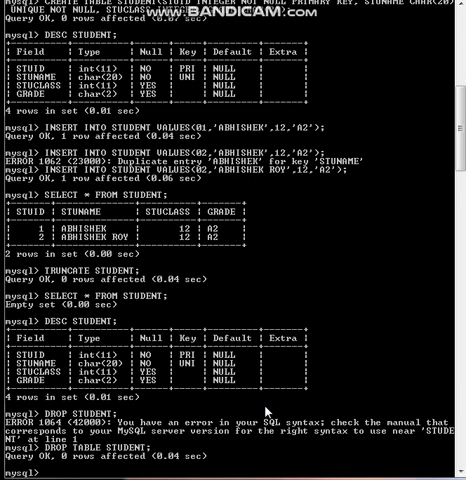
{"action": "type", "text": "DESC STUDENT;"}
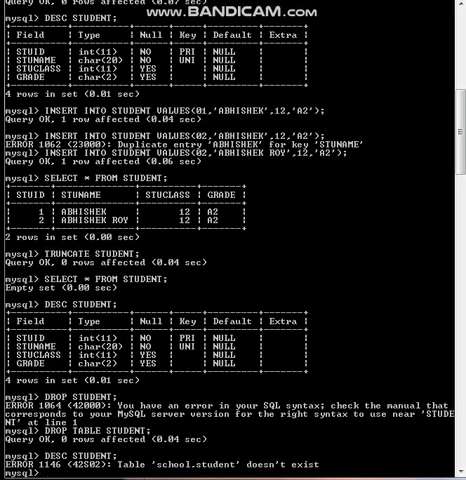
{"action": "mouse_move", "coordinate": [318, 468]}
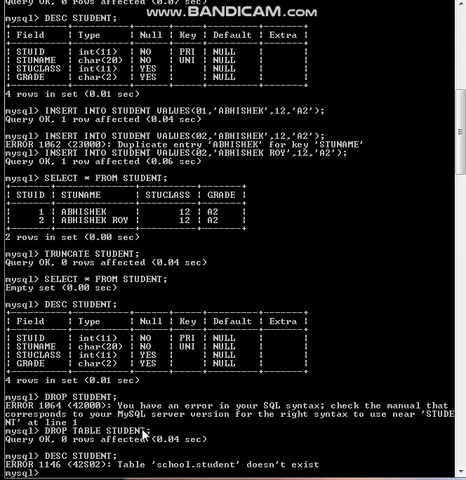
{"action": "mouse_move", "coordinate": [145, 434]}
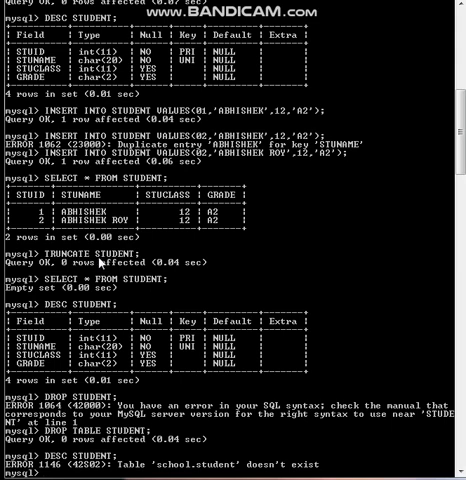
{"action": "mouse_move", "coordinate": [117, 266]}
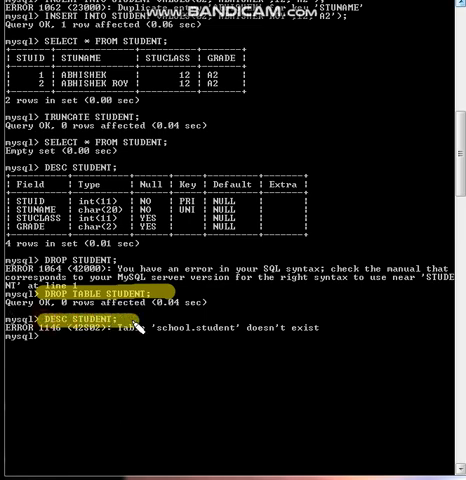
{"action": "mouse_move", "coordinate": [287, 328]}
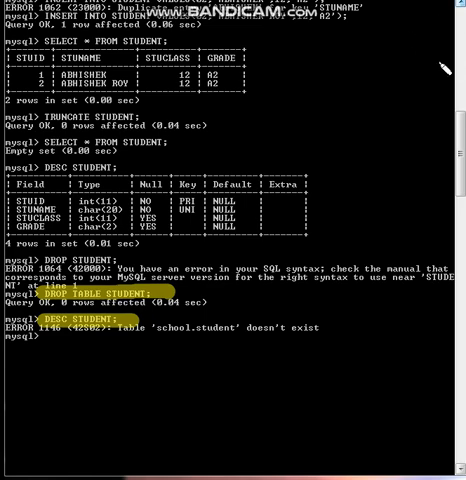
{"action": "mouse_move", "coordinate": [415, 166]}
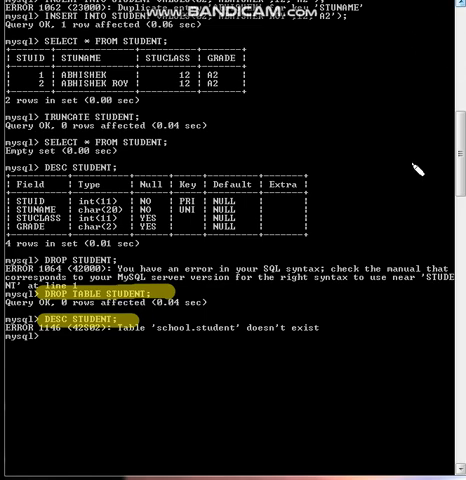